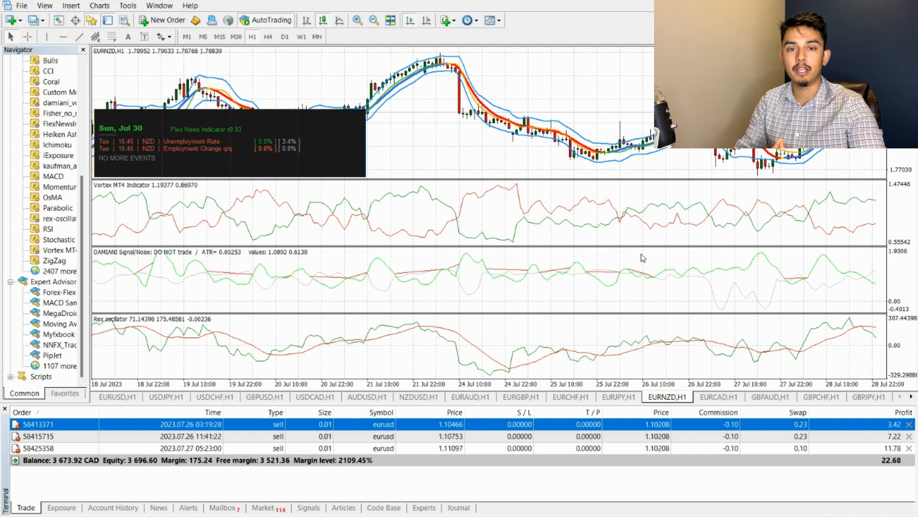
Step: Switch to the EURUSD,H1 chart running Forex Flex EA
click(116, 396)
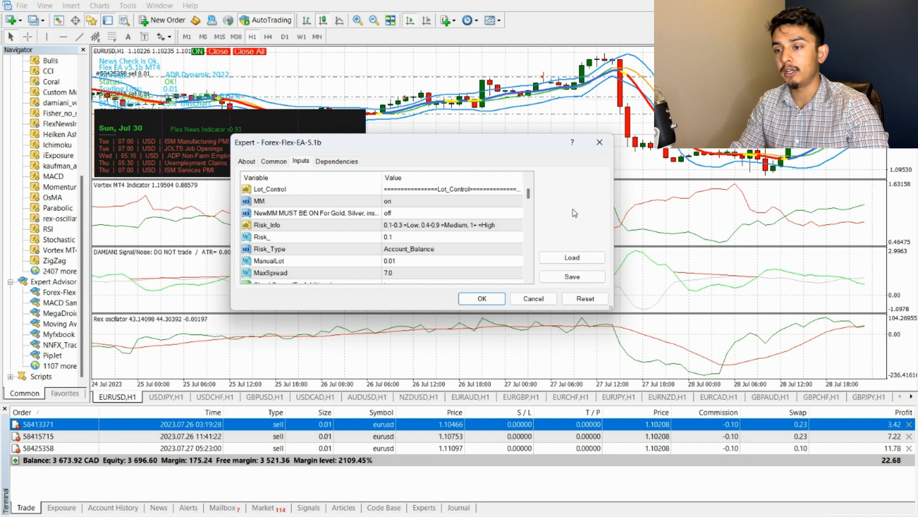
mouse_move(322, 147)
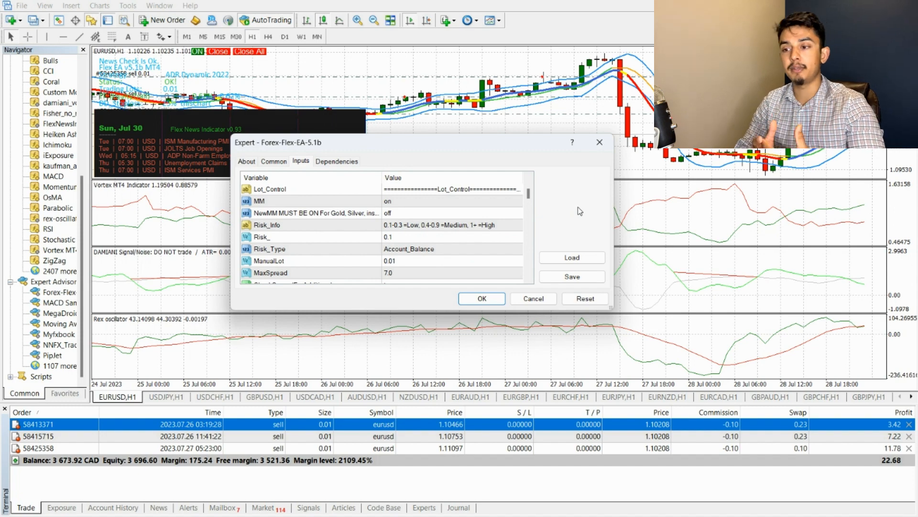
scroll(down, 3)
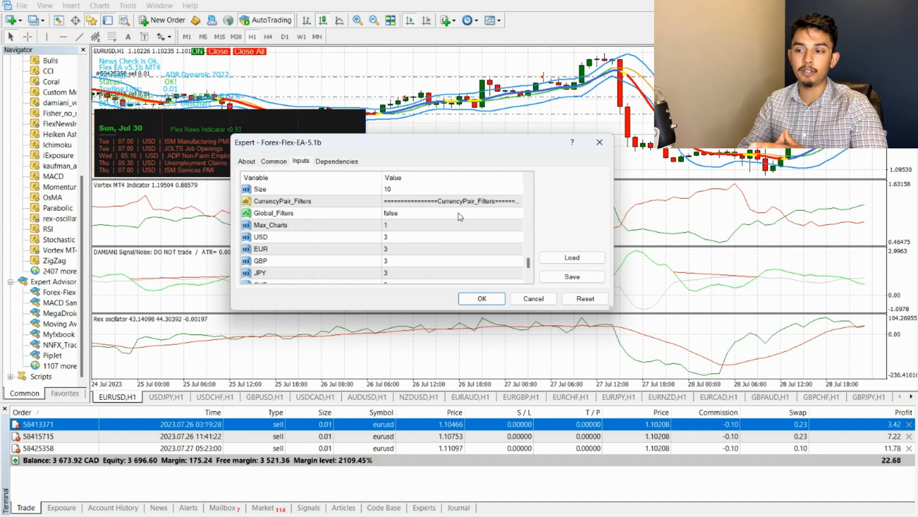
scroll(down, 3)
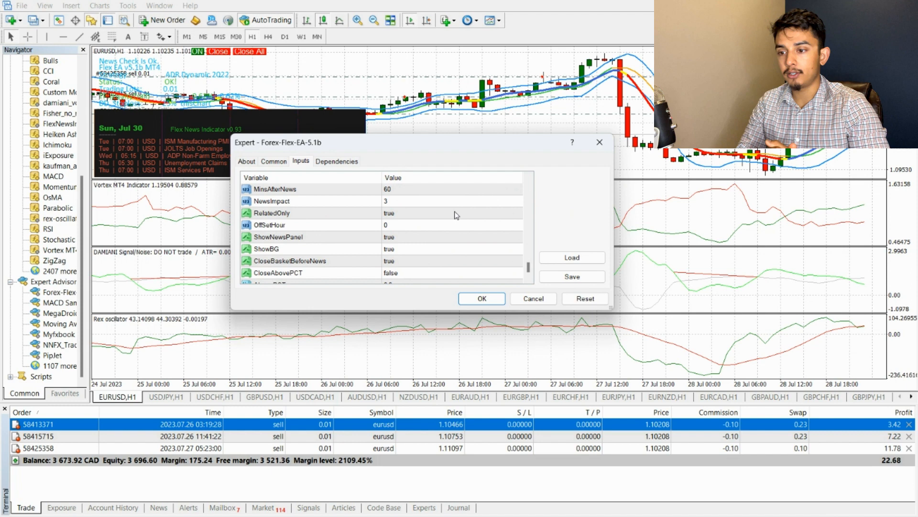
mouse_move(475, 222)
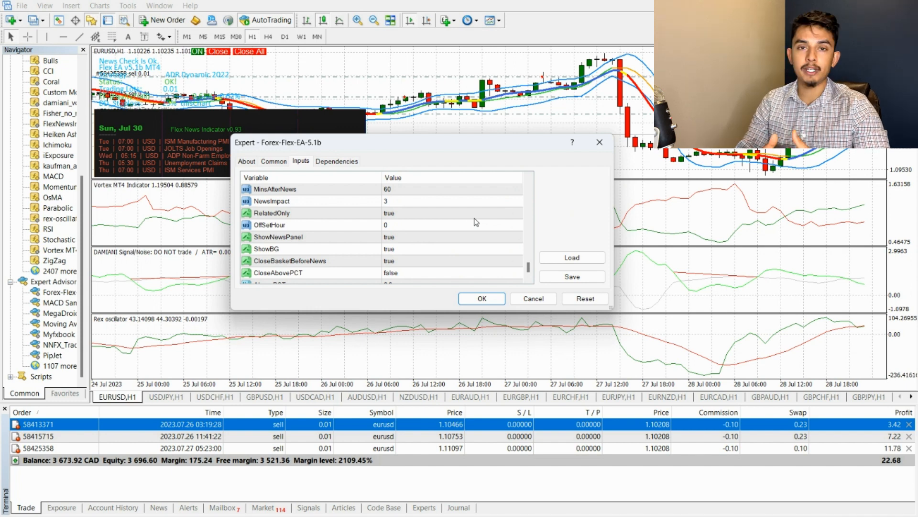
scroll(down, 3)
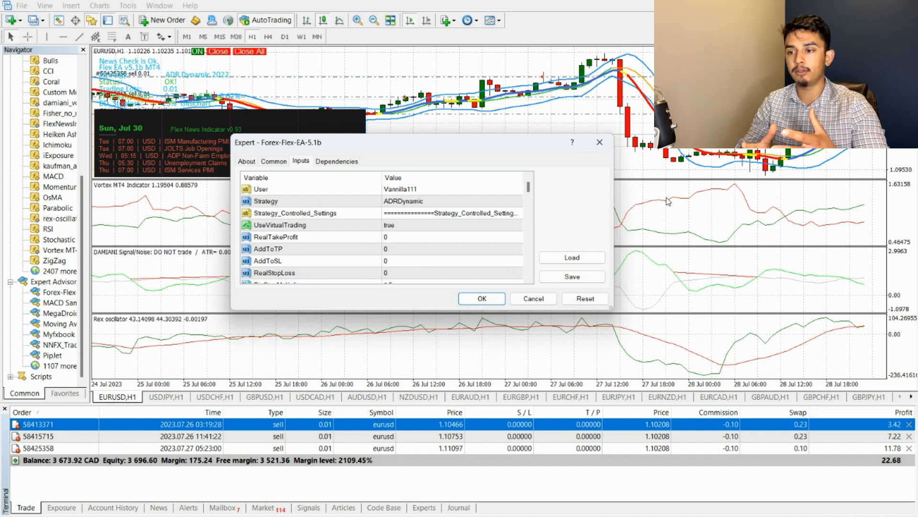
scroll(down, 3)
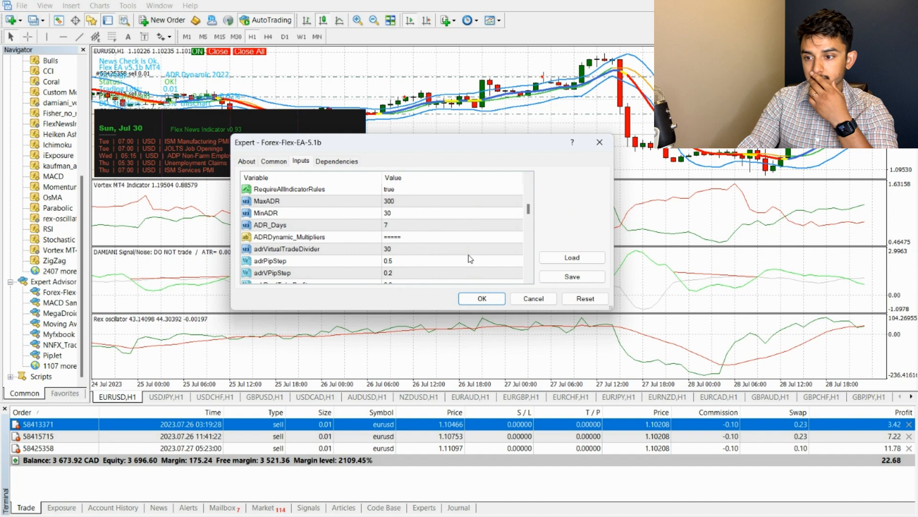
scroll(down, 3)
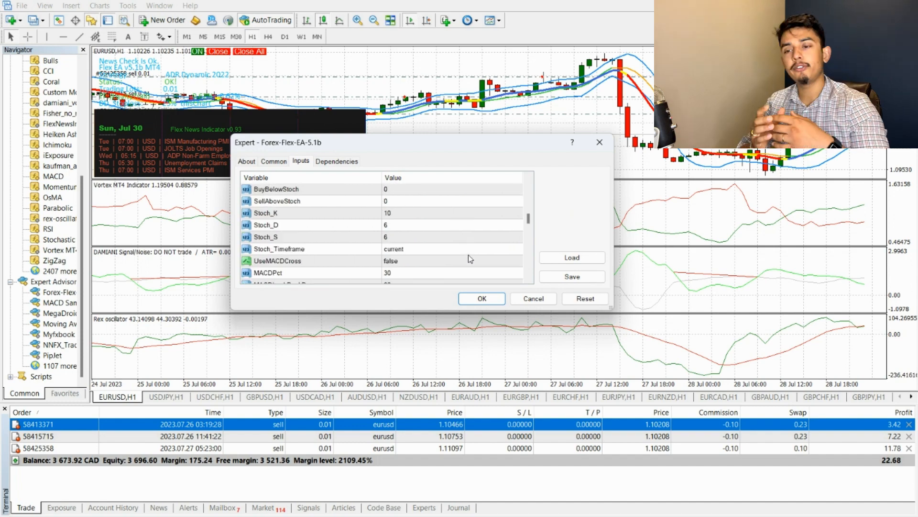
scroll(down, 3)
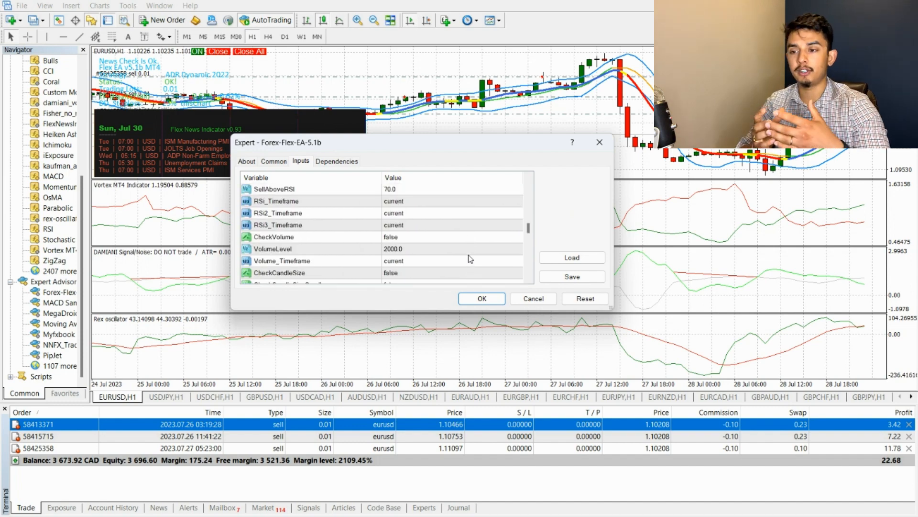
mouse_move(614, 225)
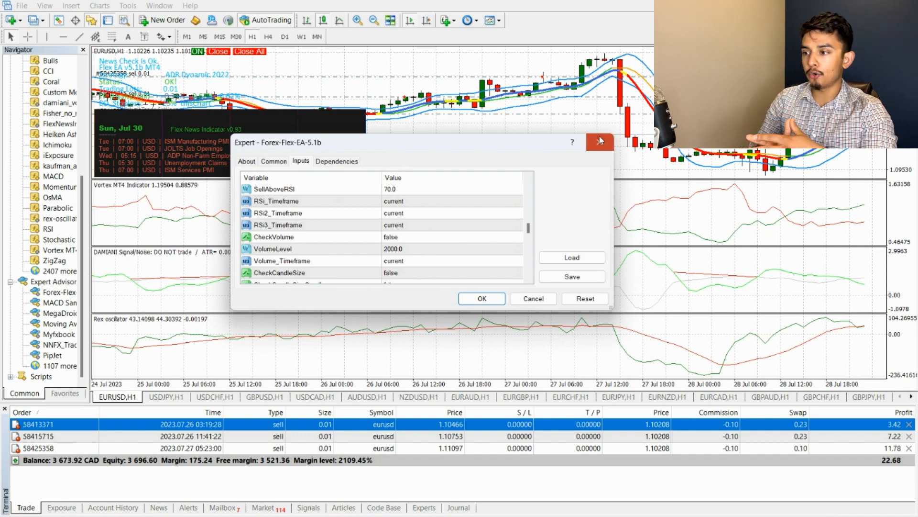
Step: Close the Forex-Flex EA settings unchanged and show Account History with 130.29 profit
click(600, 142)
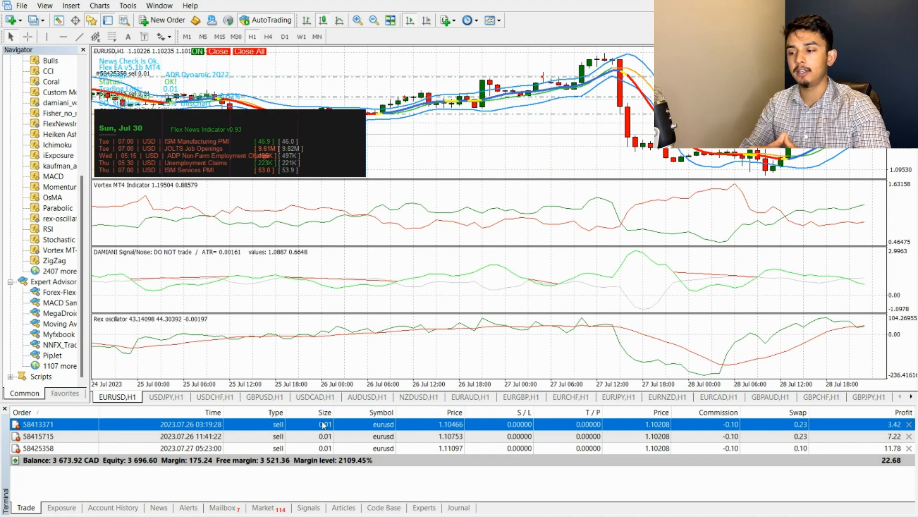
mouse_move(349, 471)
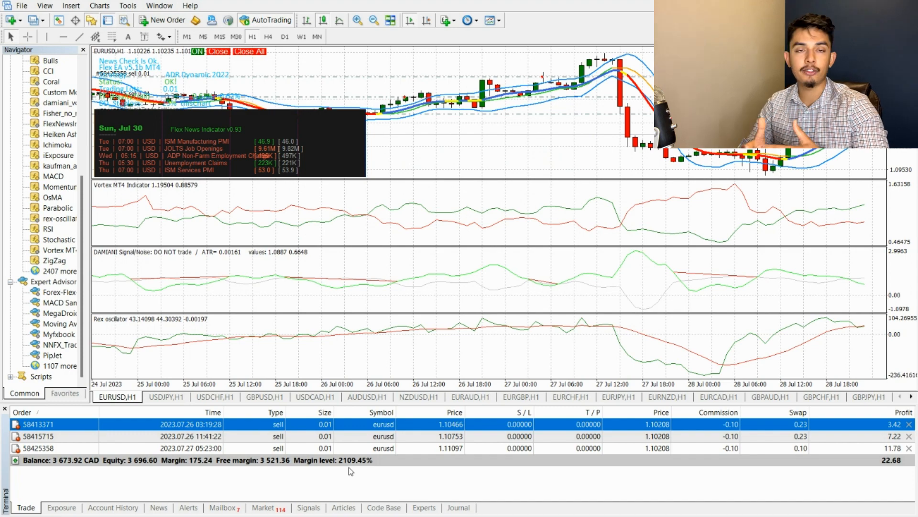
click(114, 508)
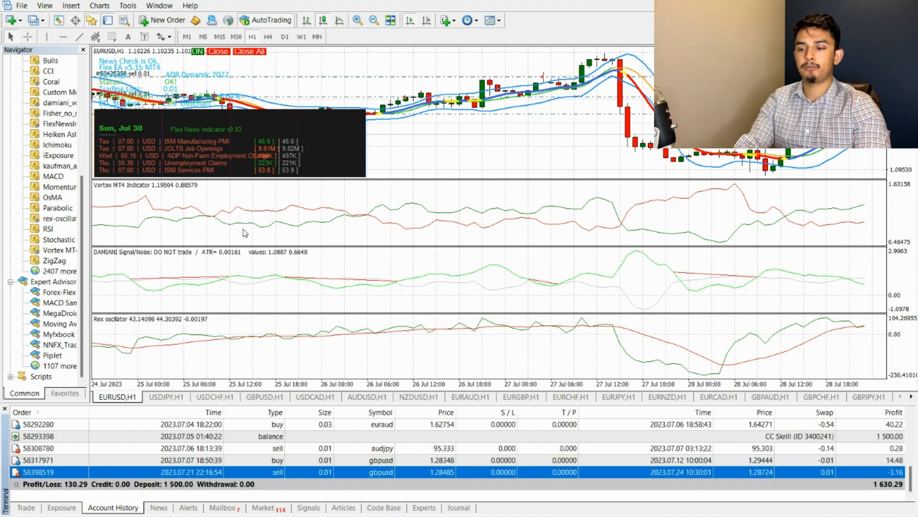
mouse_move(298, 236)
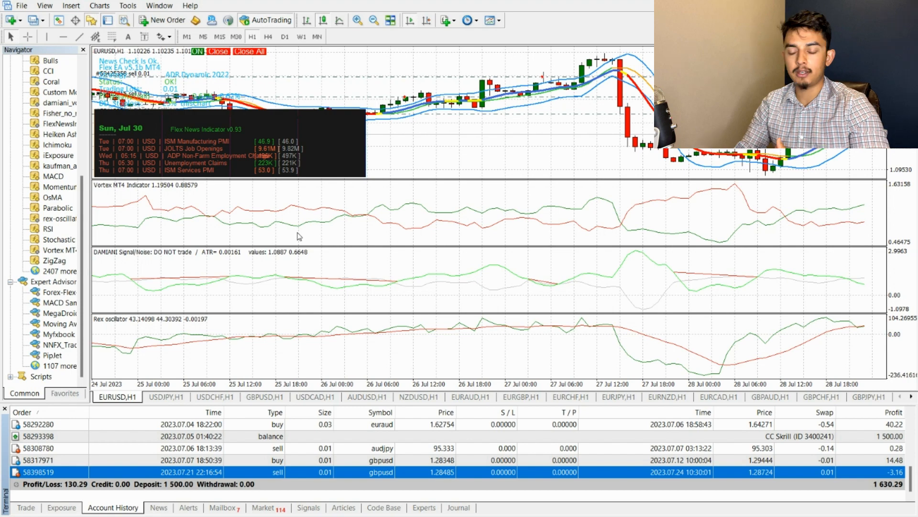